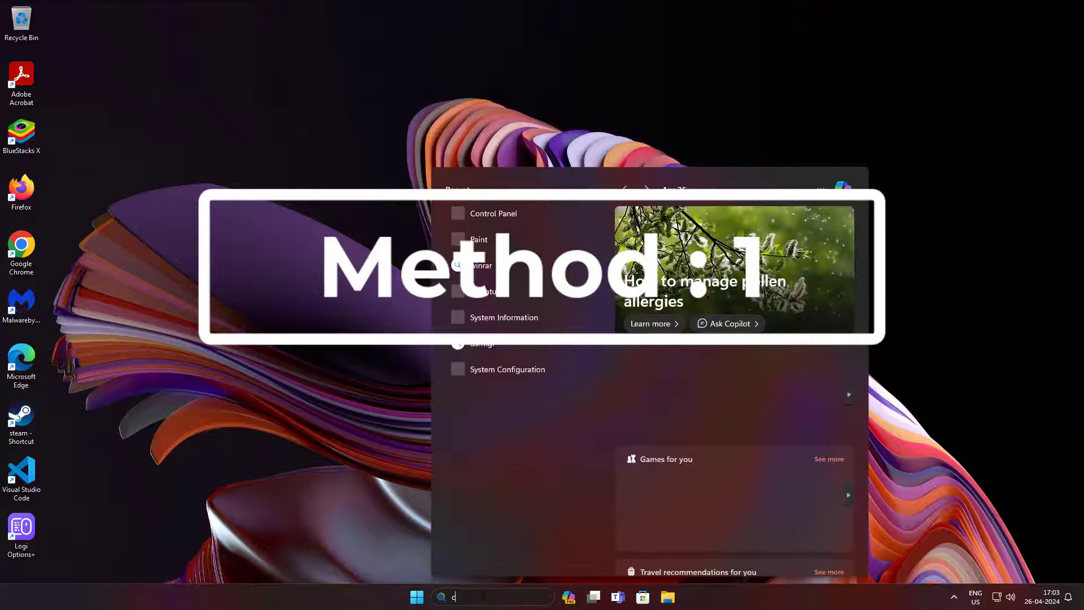
- Search 'control' in Start and launch Control Panel showing all items
type("ontrol")
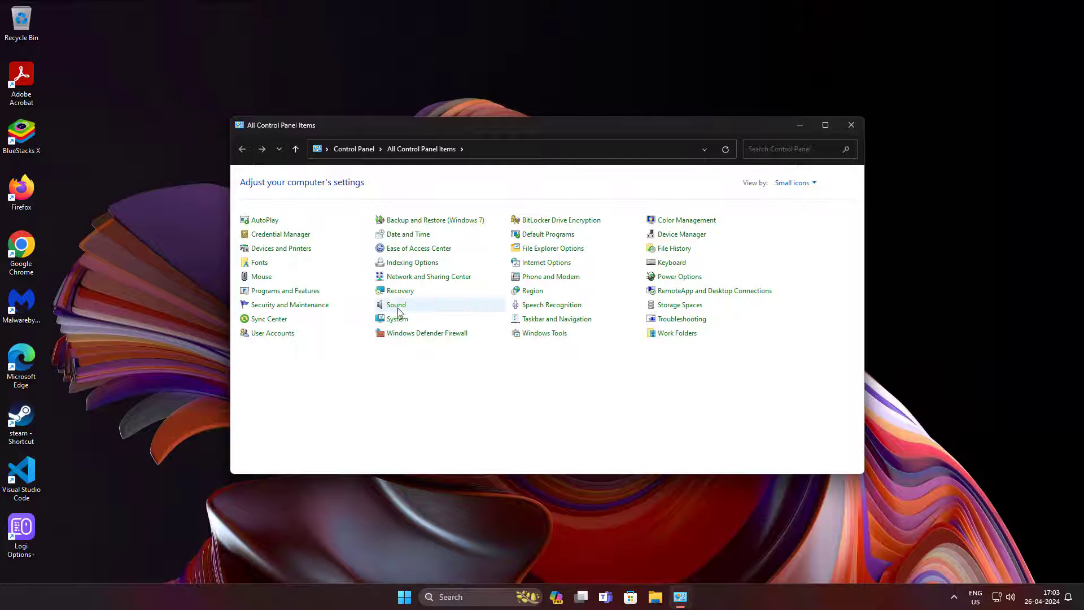
- Launch the Sound item to reach the Playback device list with Speakers
double_click(395, 304)
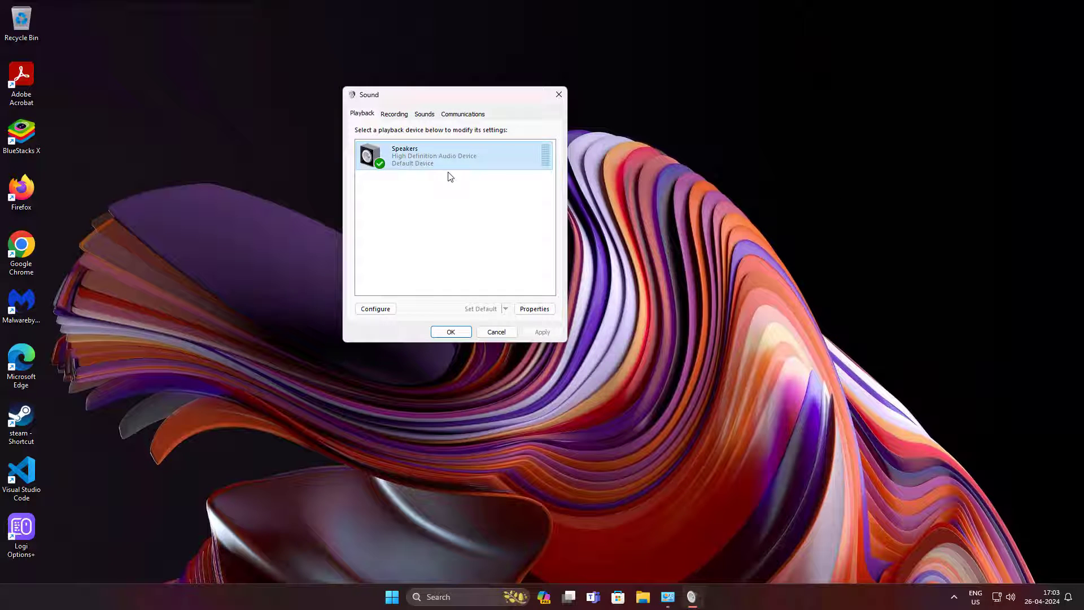
mouse_move(564, 298)
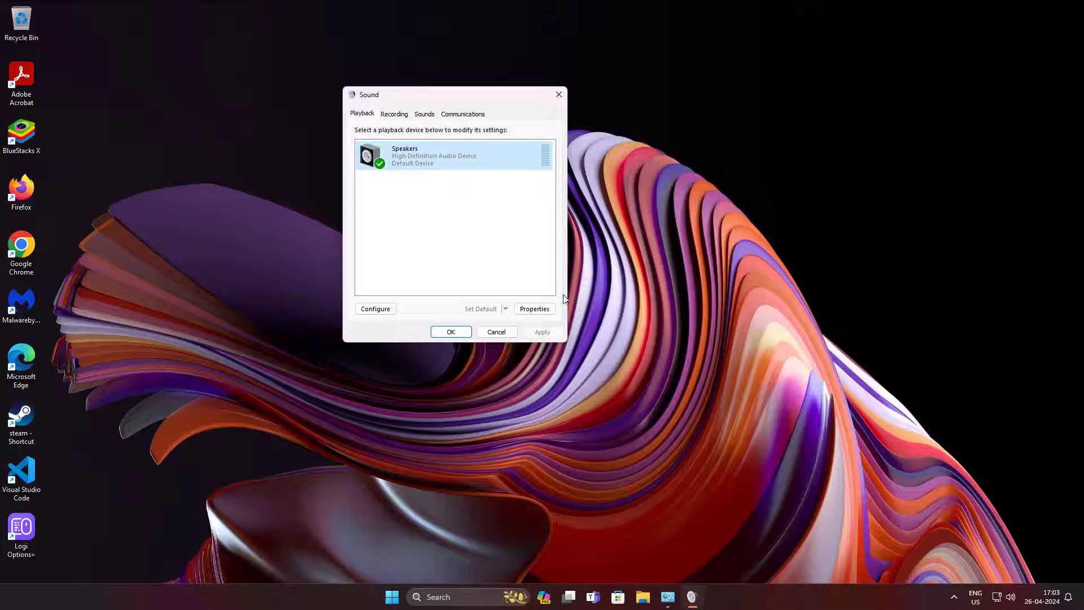
- In Speakers Properties > Enhancements, enable 'Disable all enhancements' and confirm with OK twice
left_click(534, 308)
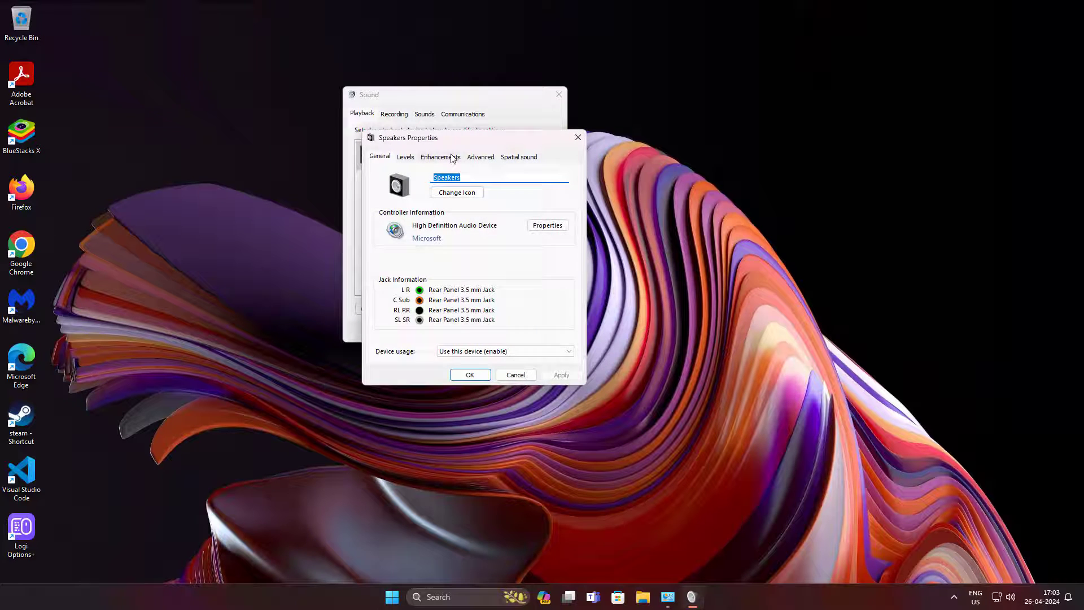
left_click(439, 156)
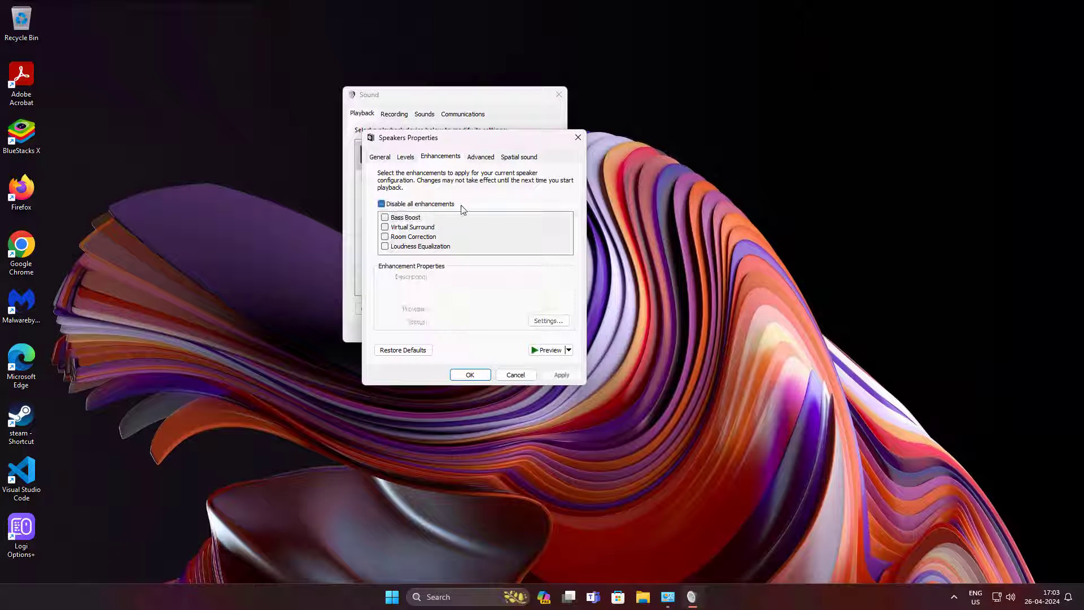
left_click(385, 203)
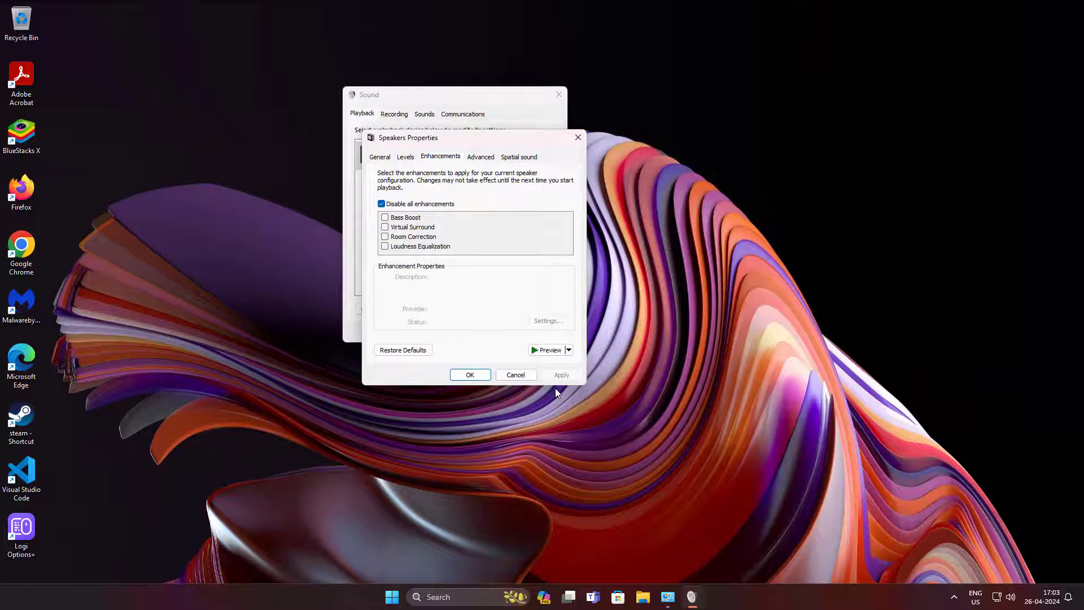
left_click(470, 373)
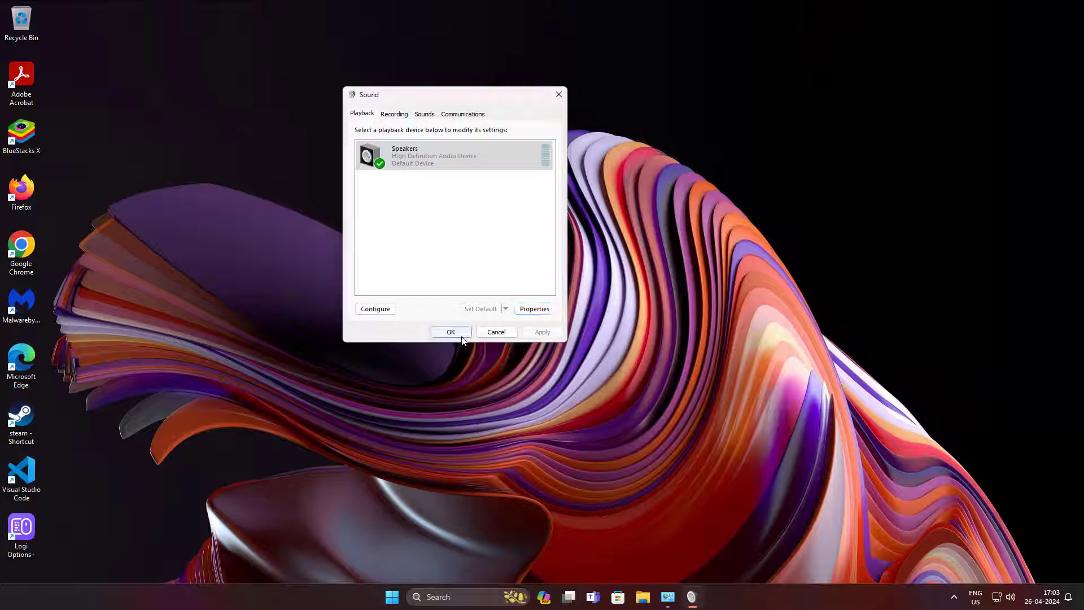
left_click(451, 332)
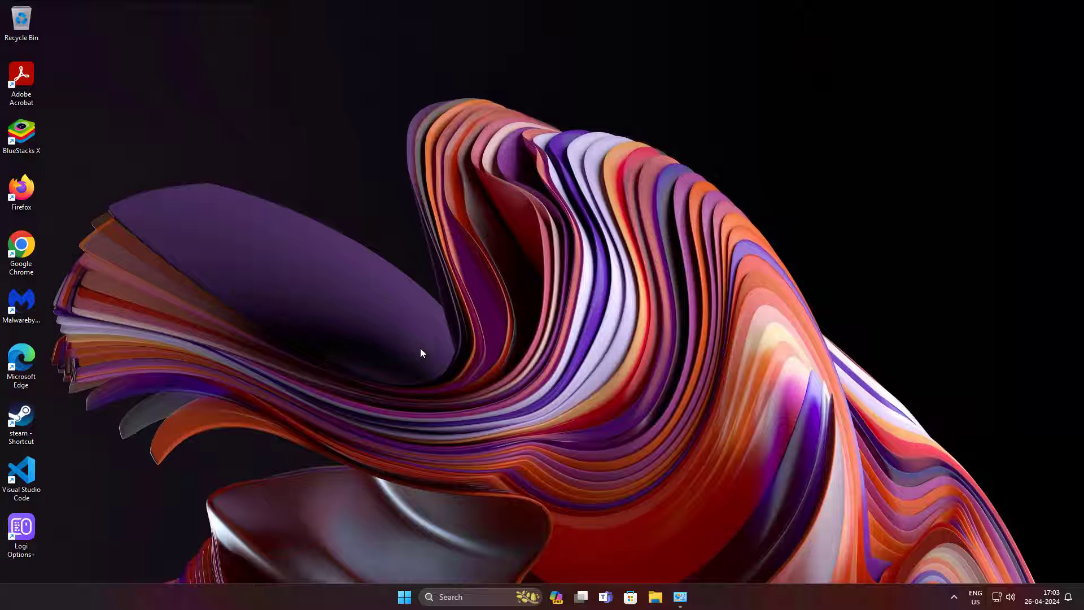
mouse_move(560, 335)
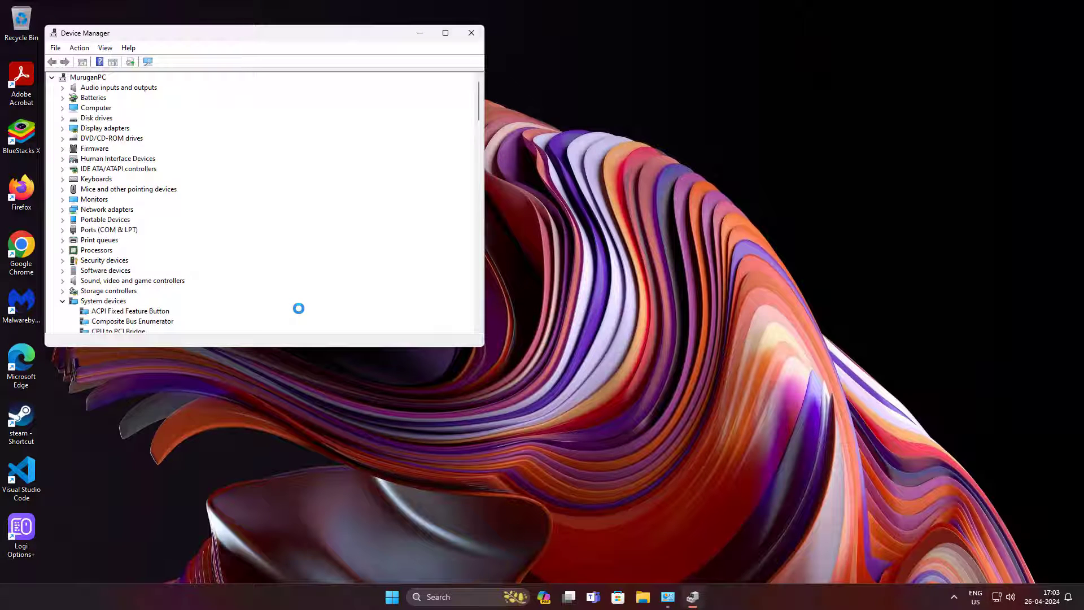
- Expand Sound, video and game controllers and bring up the High Definition Audio Device context menu
left_click(132, 280)
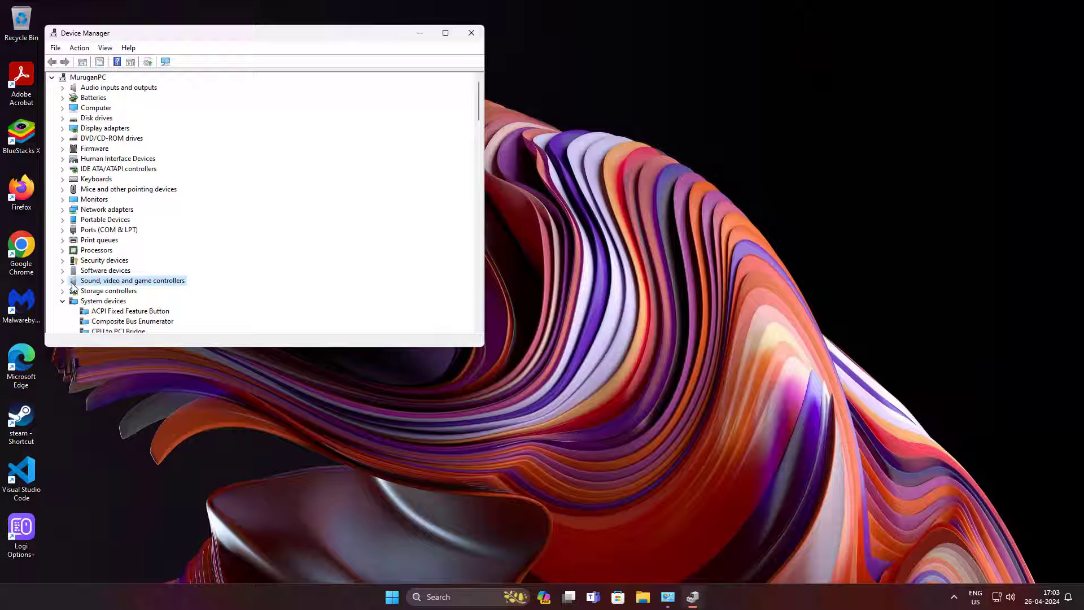
left_click(62, 280)
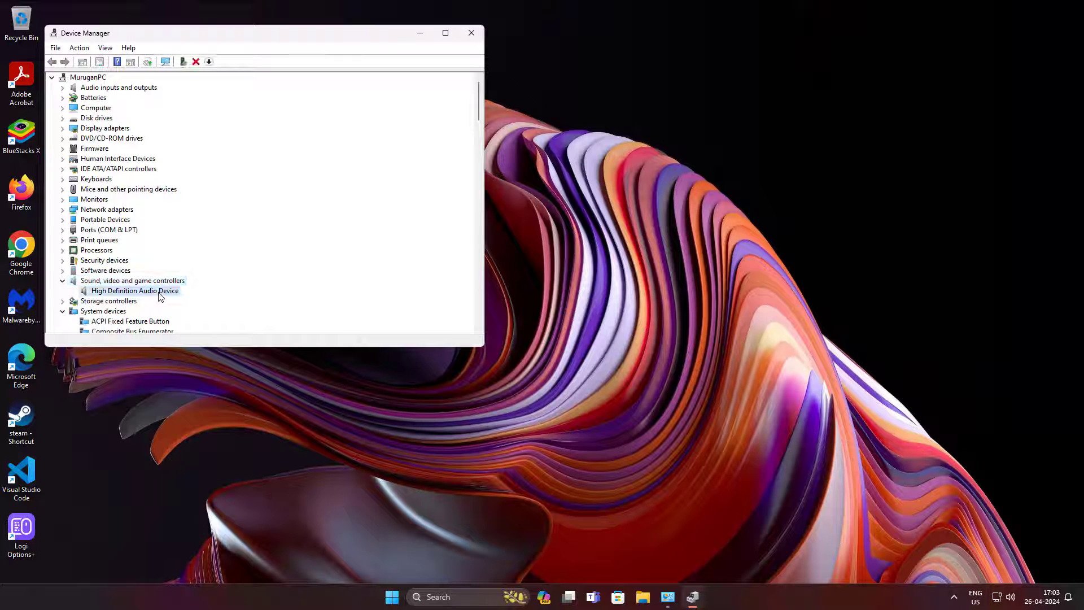
right_click(134, 290)
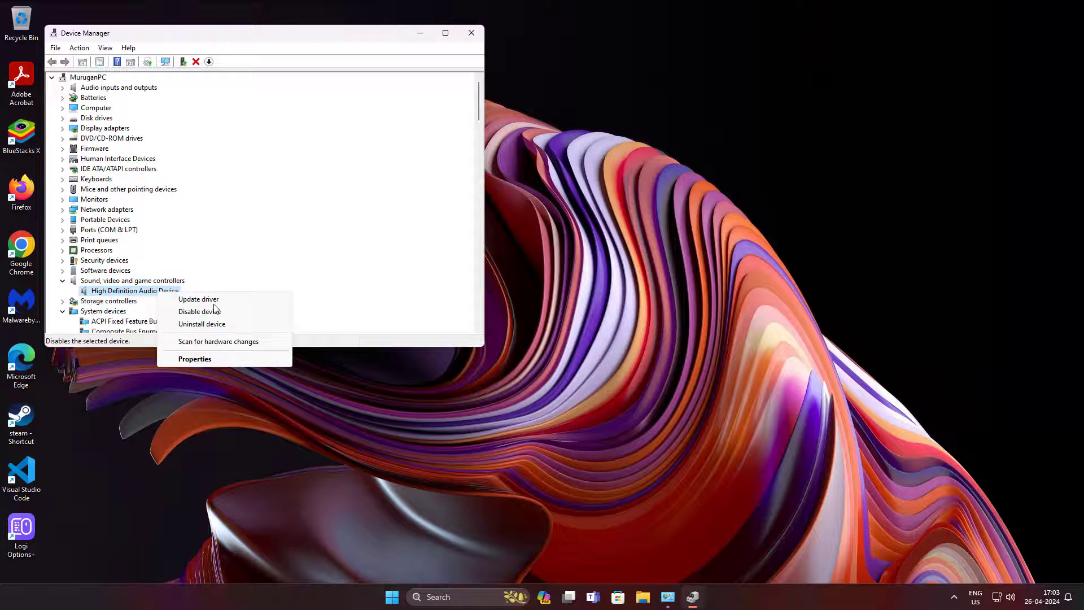
- Update the driver by picking High Definition Audio Device from drivers already on the computer, then dismiss the success notice
left_click(199, 298)
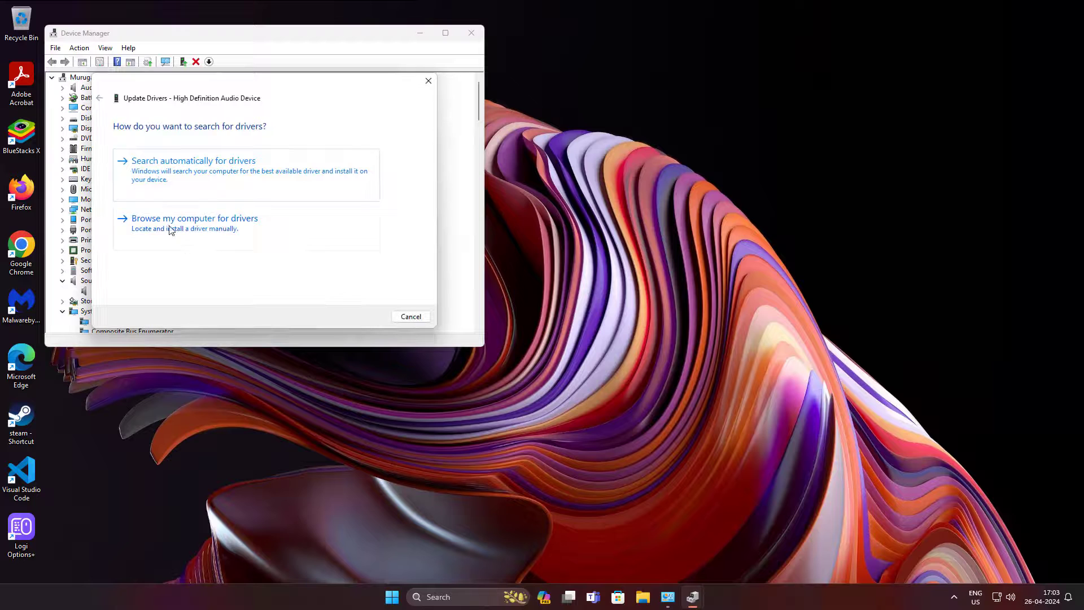
left_click(194, 218)
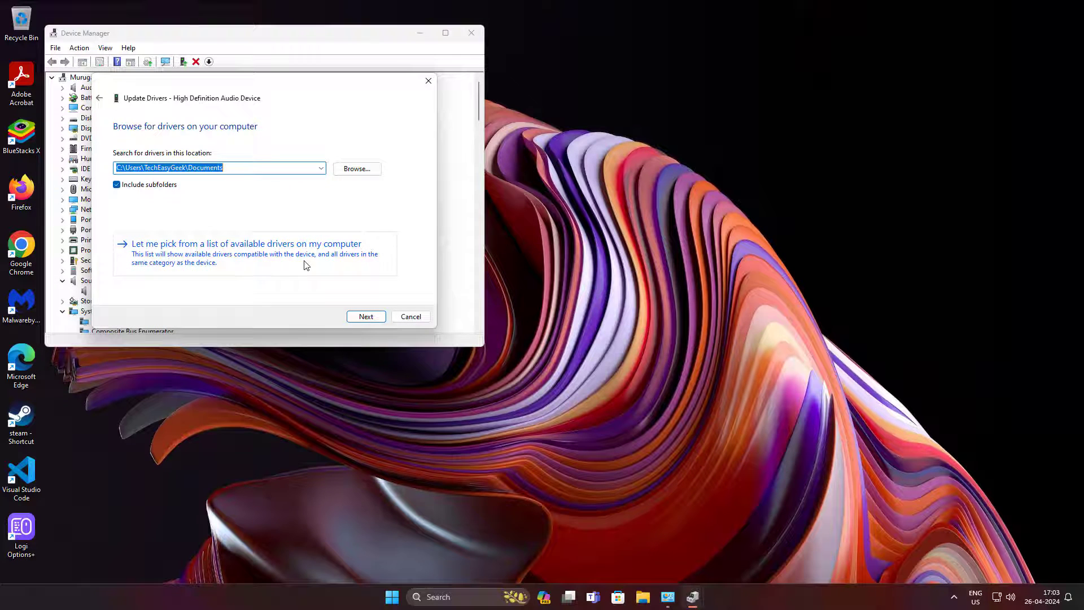
left_click(245, 244)
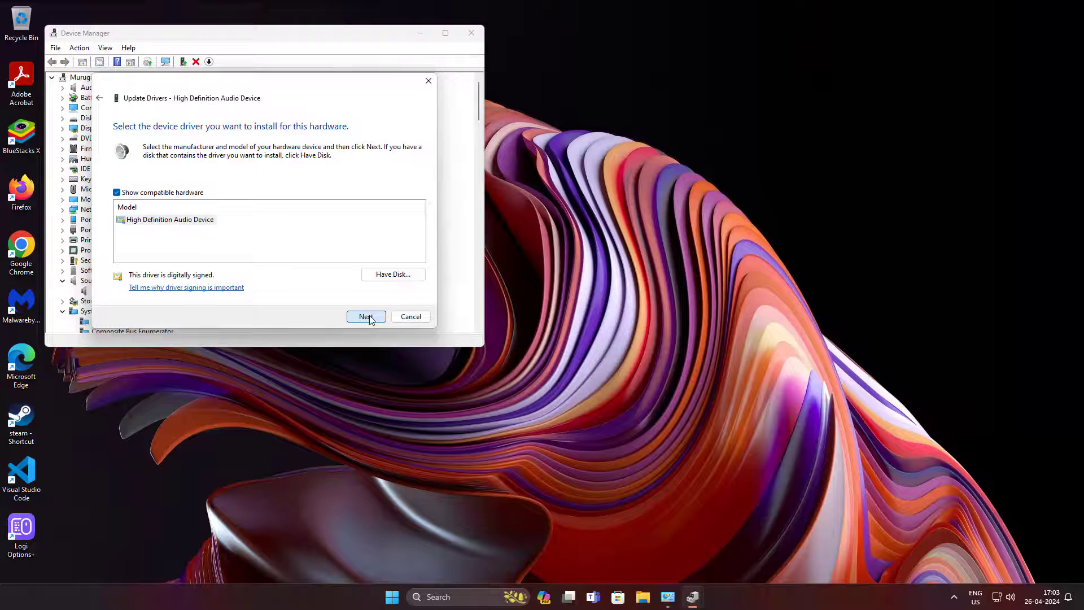
left_click(366, 316)
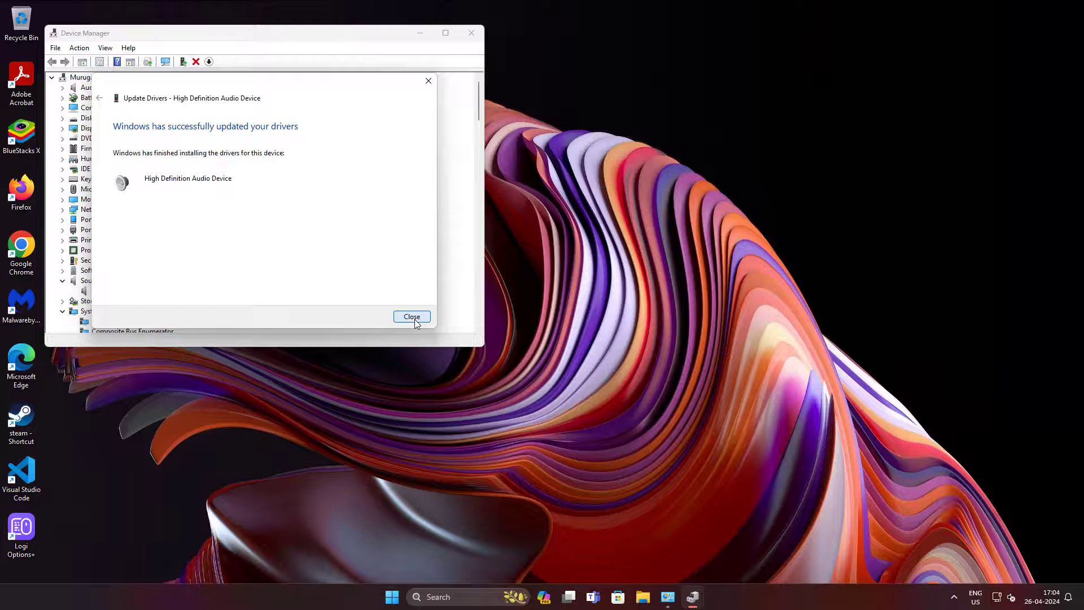
left_click(410, 316)
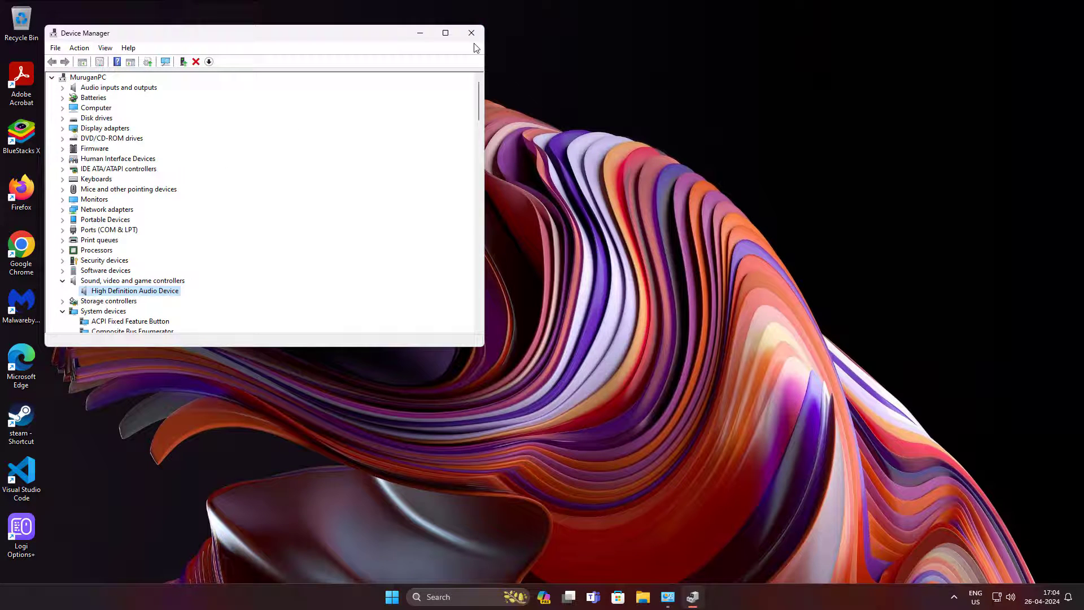
- Close Device Manager and bring up the Start menu for the power options
left_click(472, 33)
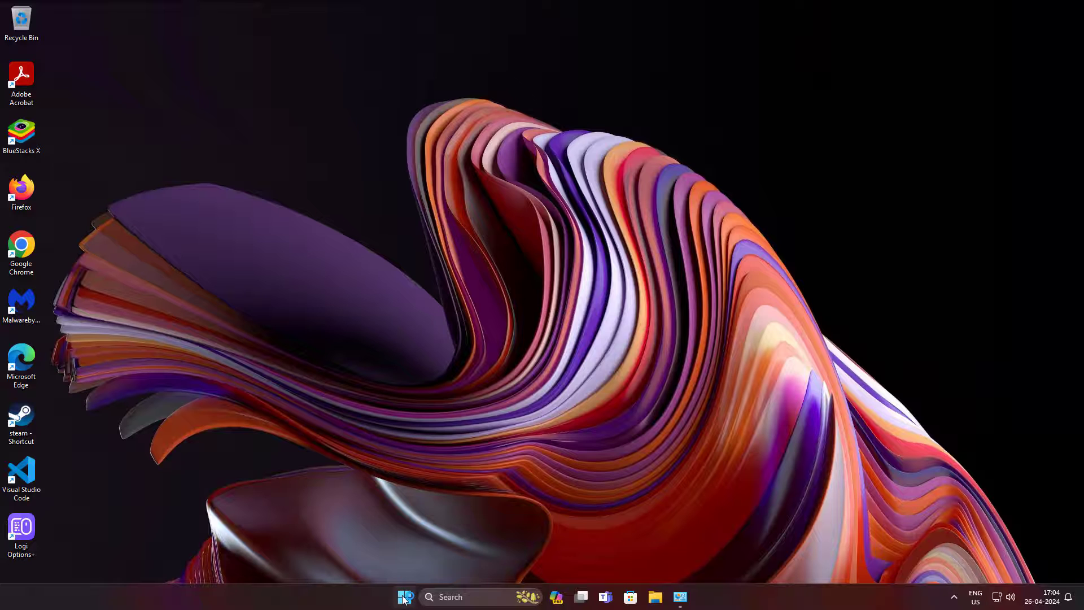
left_click(404, 596)
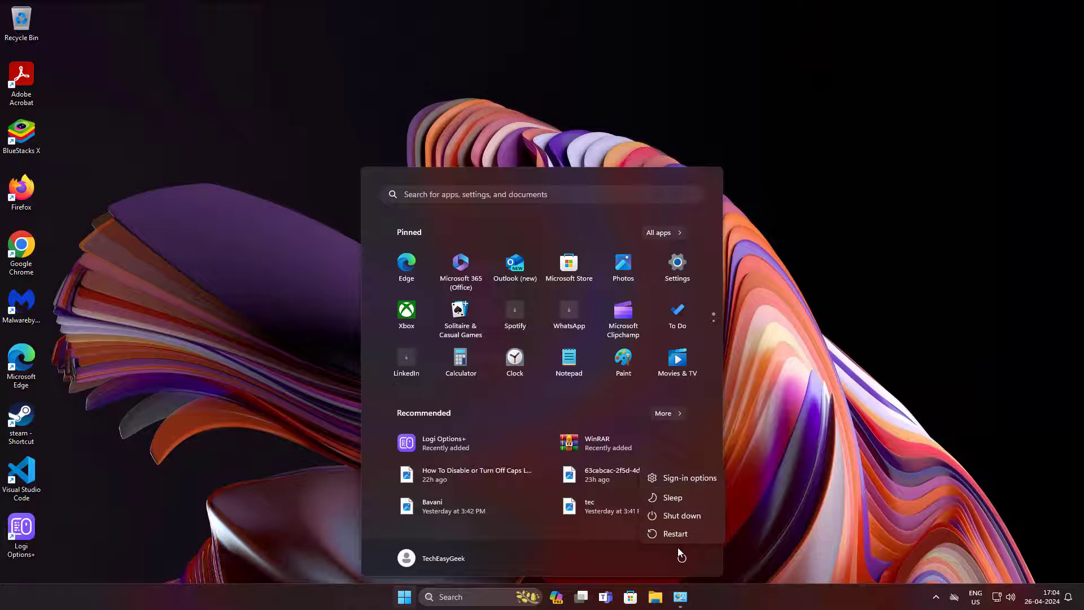